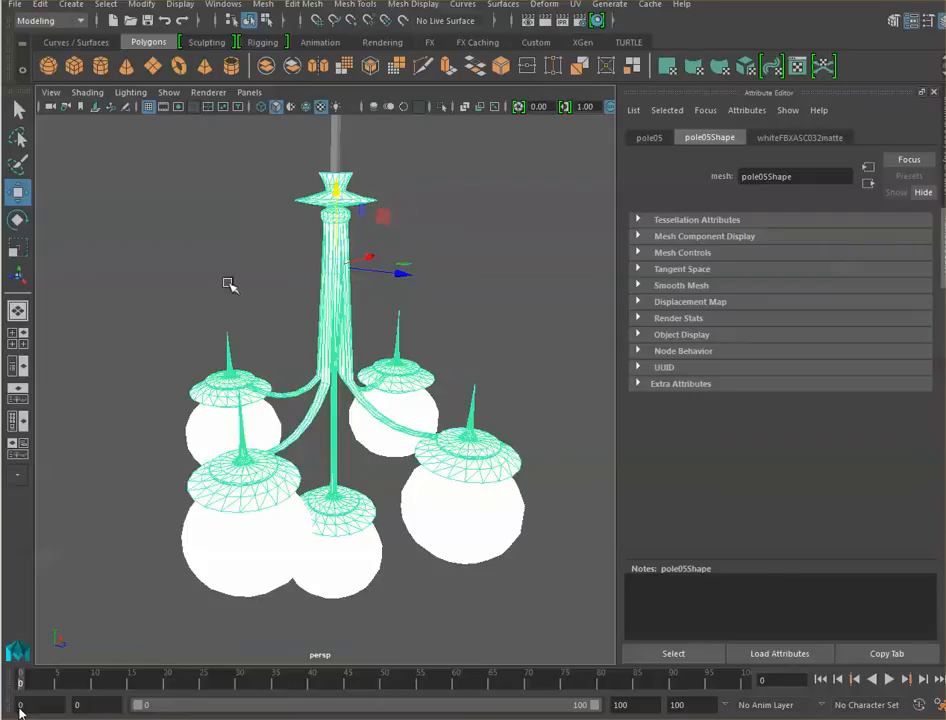
Select the light05 lamp sphere mesh in the viewport instead of pole05
left_click(40, 5)
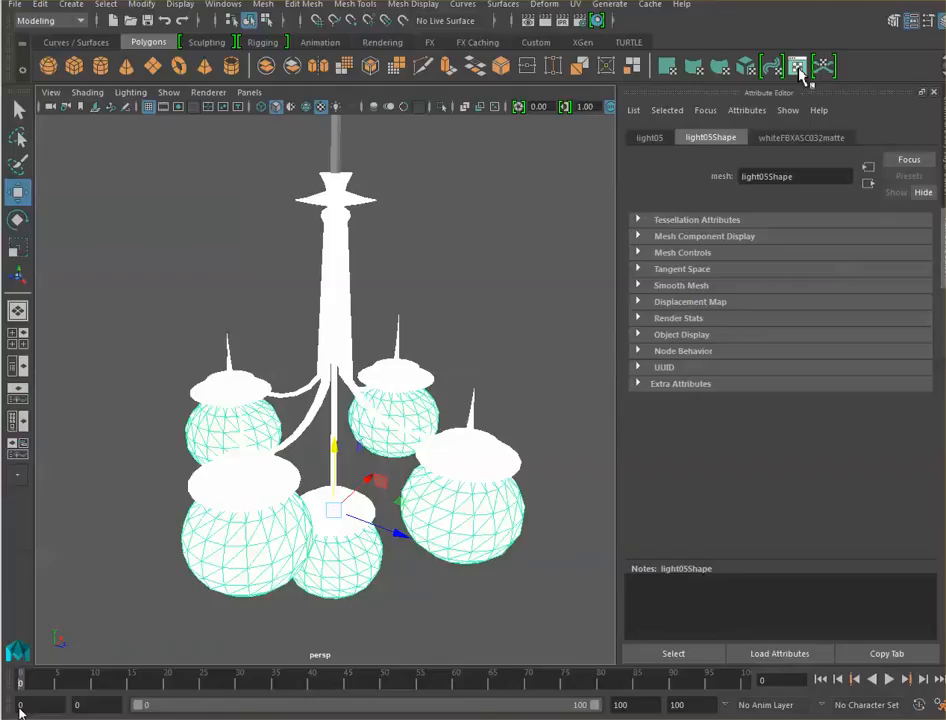
Open the UV Editor and position its window beside the chandelier viewport
left_click(798, 66)
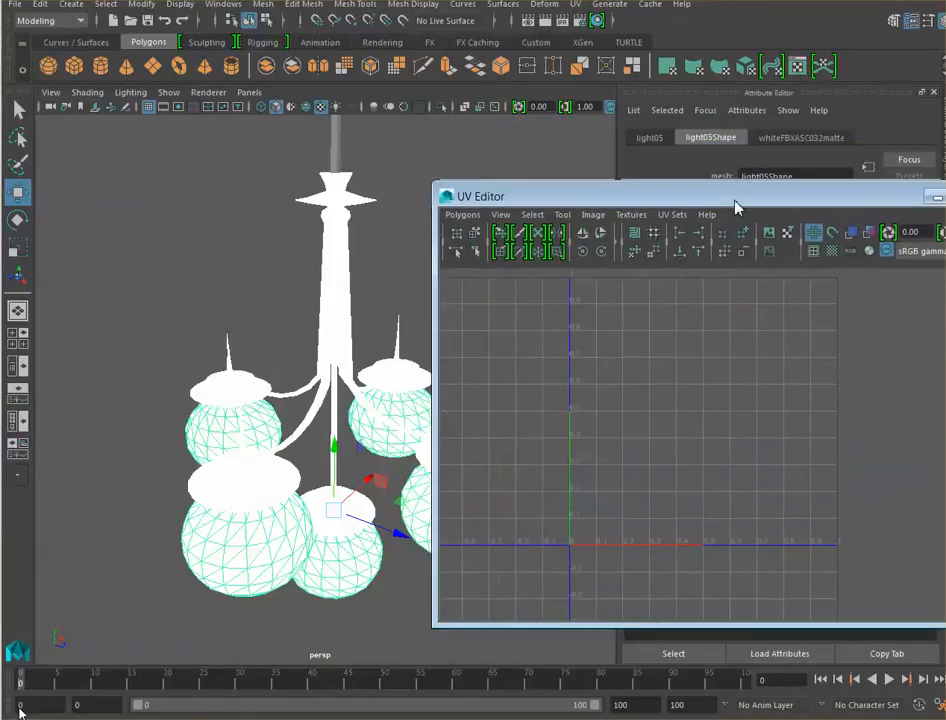
left_click_drag(480, 196, 495, 222)
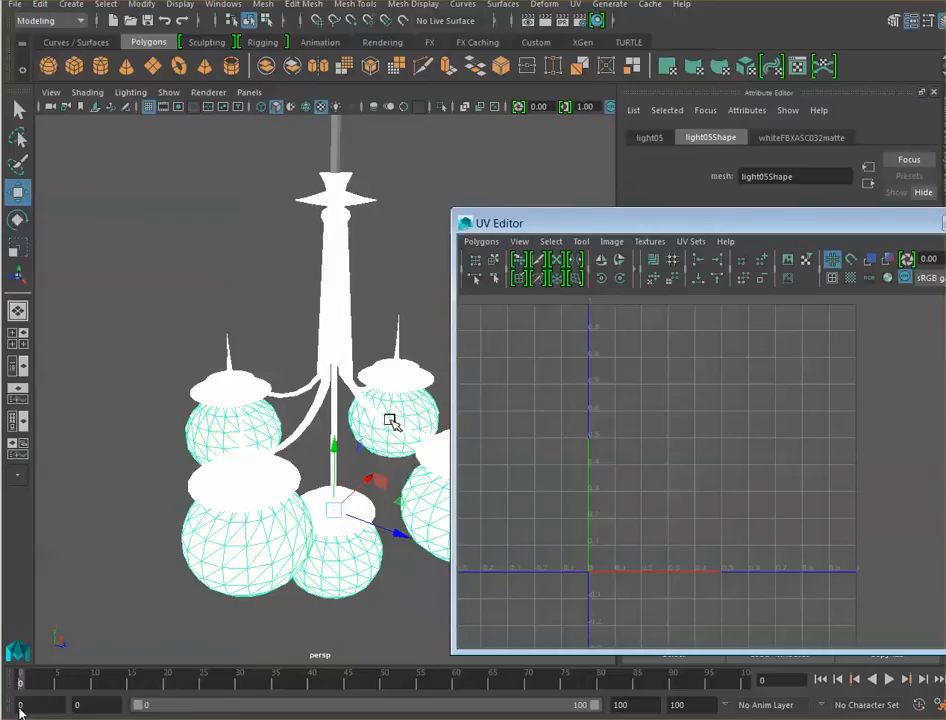
mouse_move(380, 437)
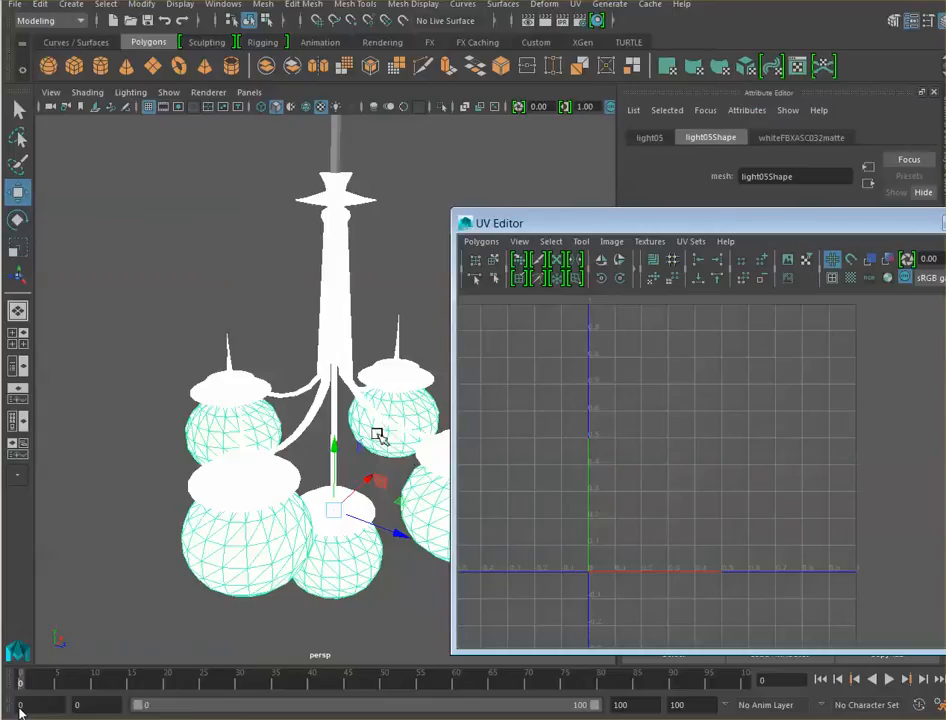
mouse_move(340, 283)
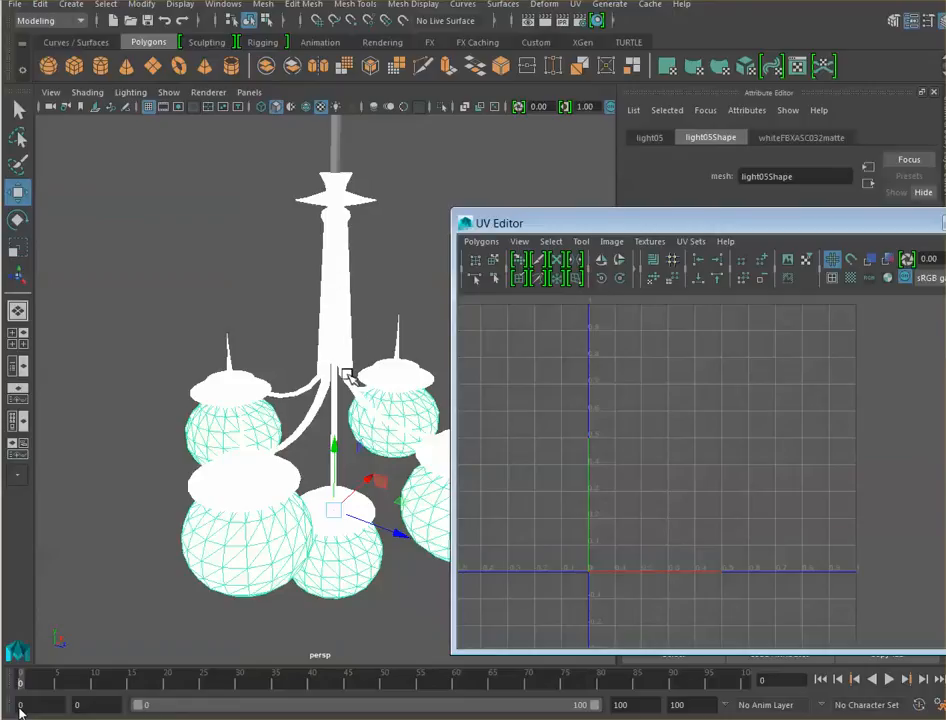
mouse_move(348, 210)
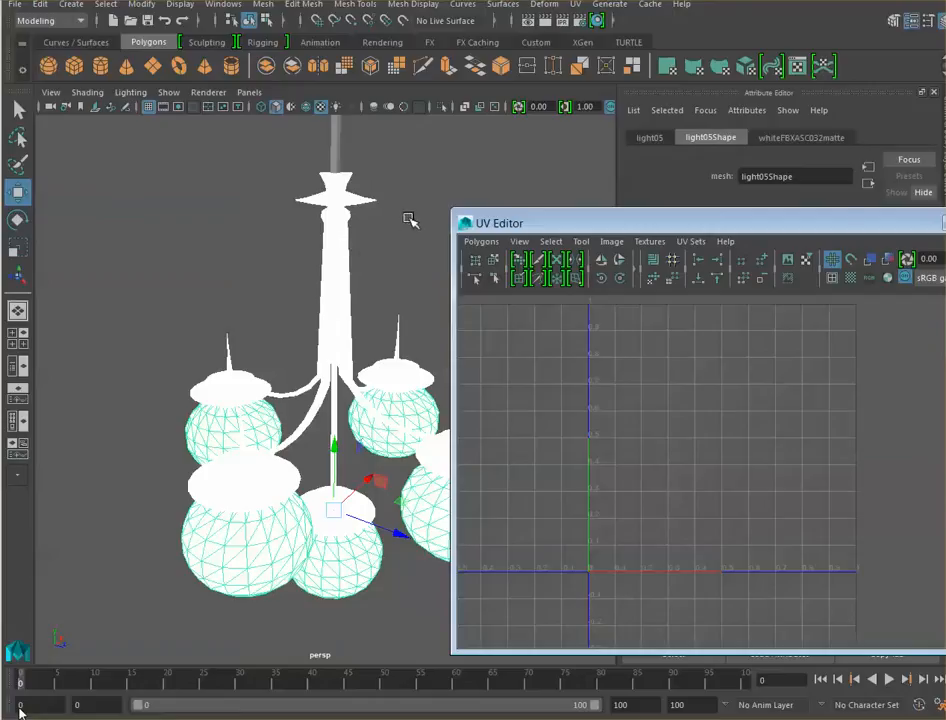
mouse_move(348, 253)
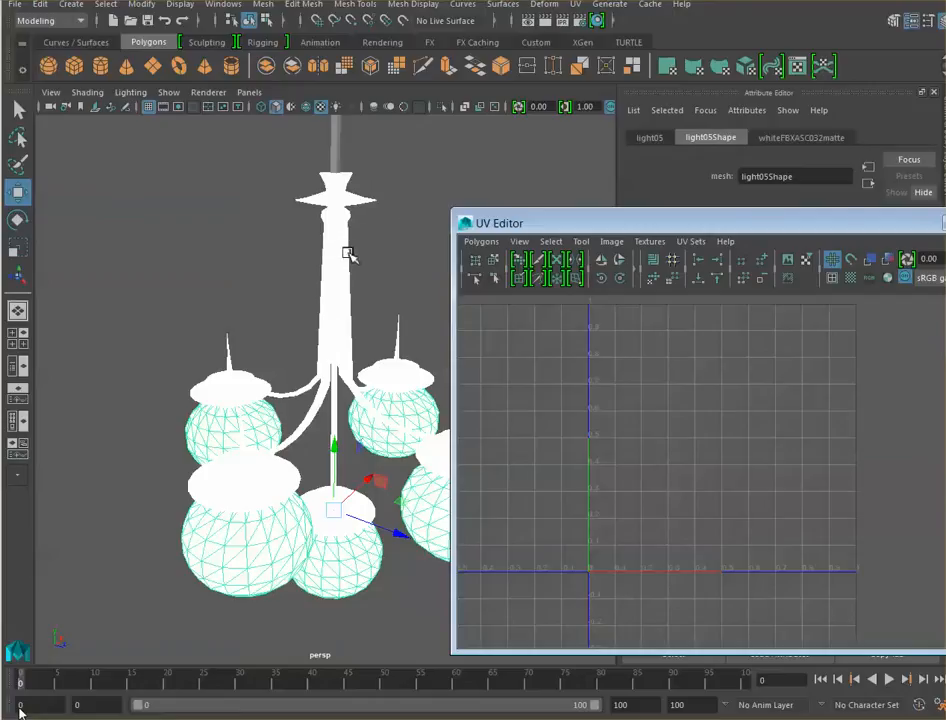
mouse_move(365, 273)
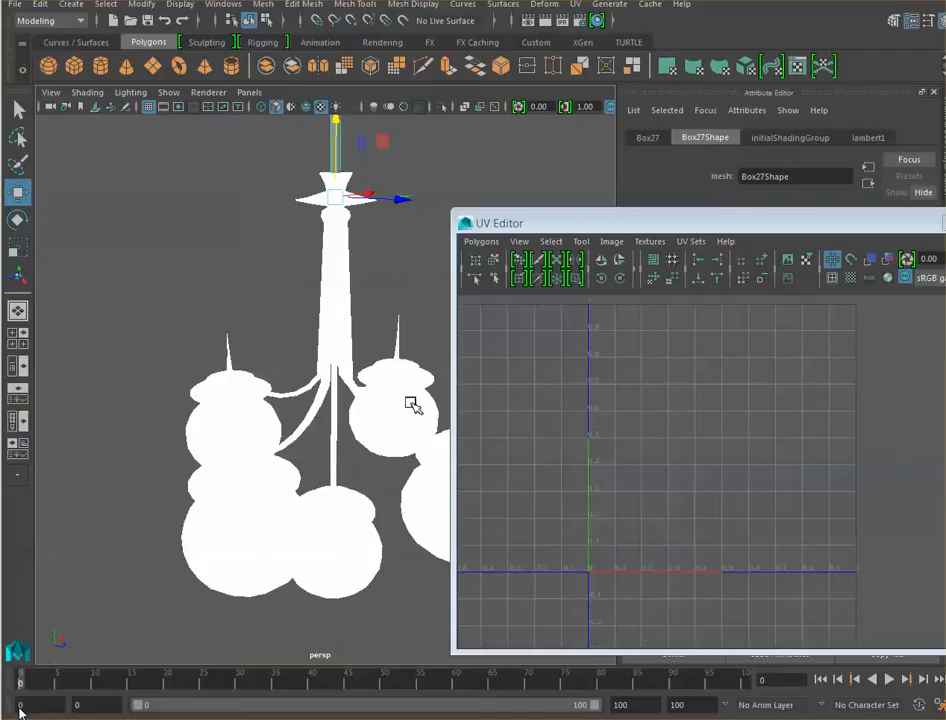
mouse_move(337, 288)
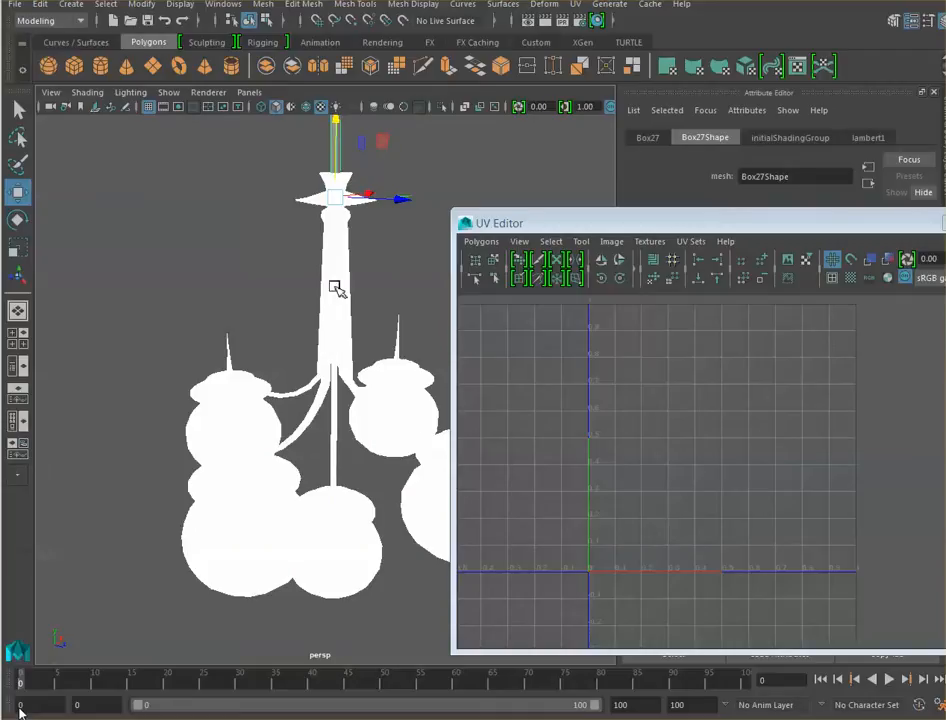
mouse_move(437, 345)
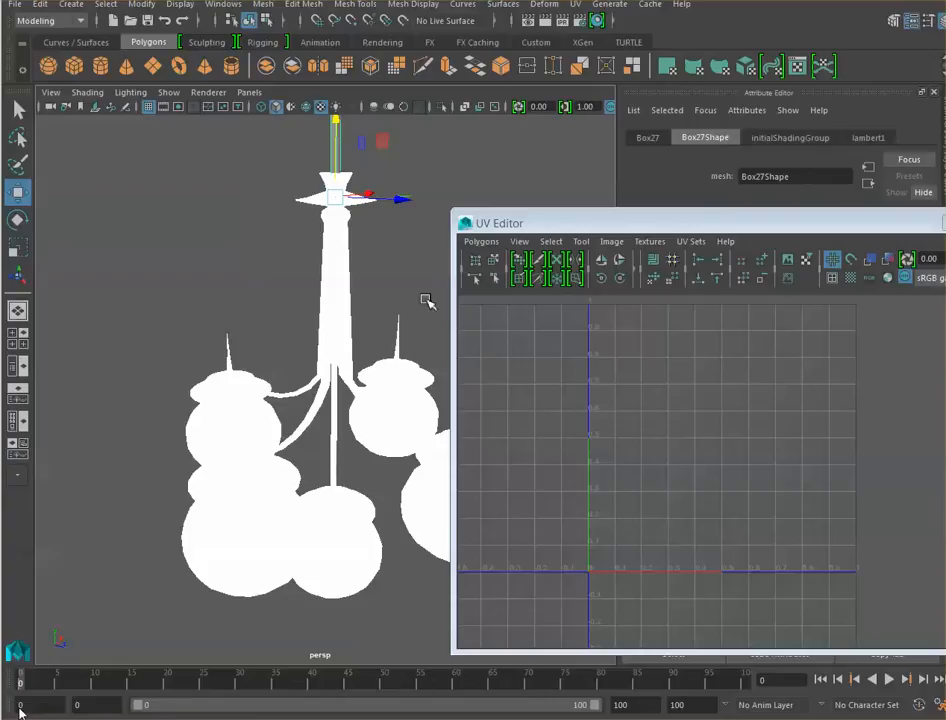
mouse_move(548, 262)
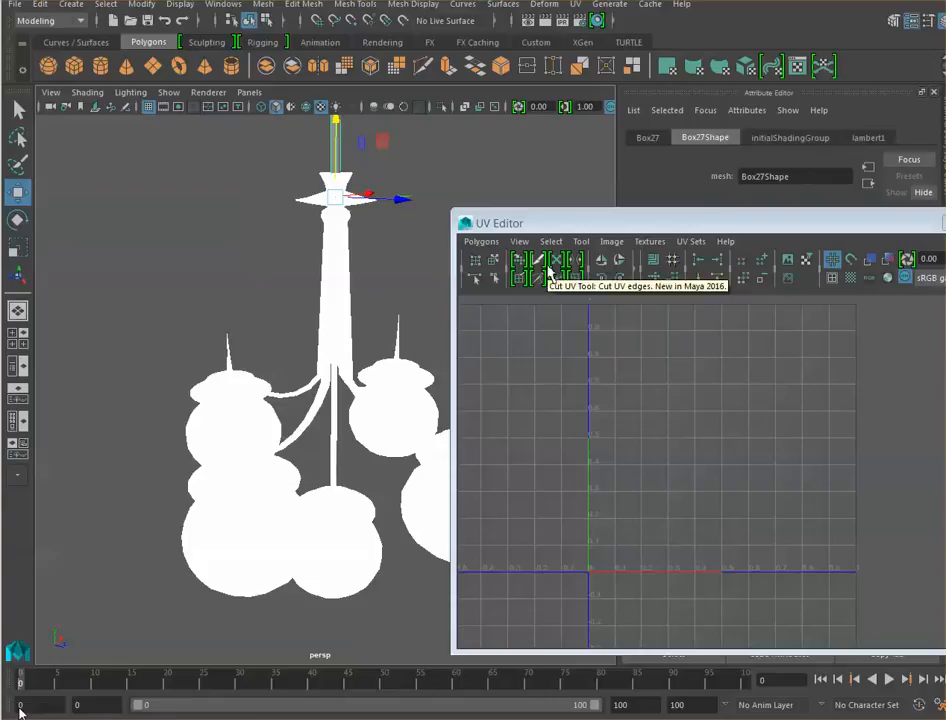
mouse_move(668, 226)
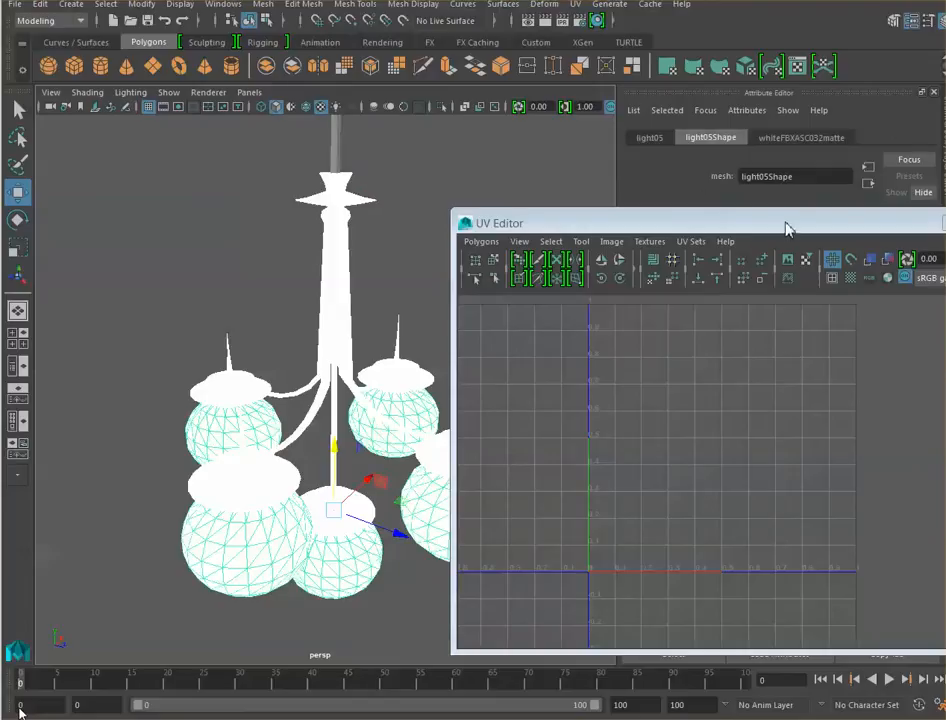
mouse_move(808, 130)
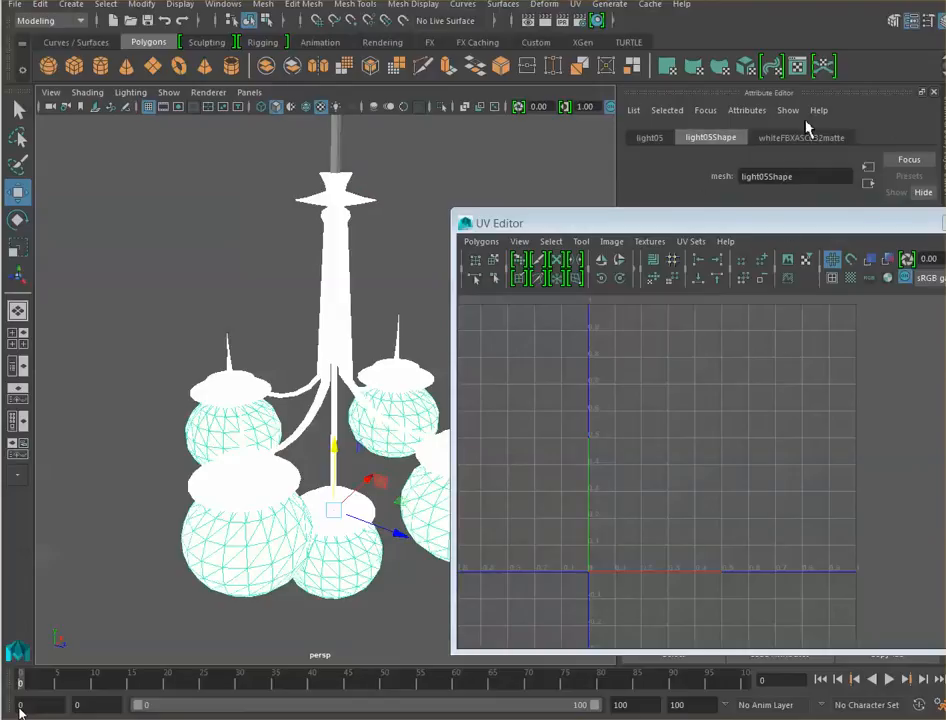
mouse_move(730, 505)
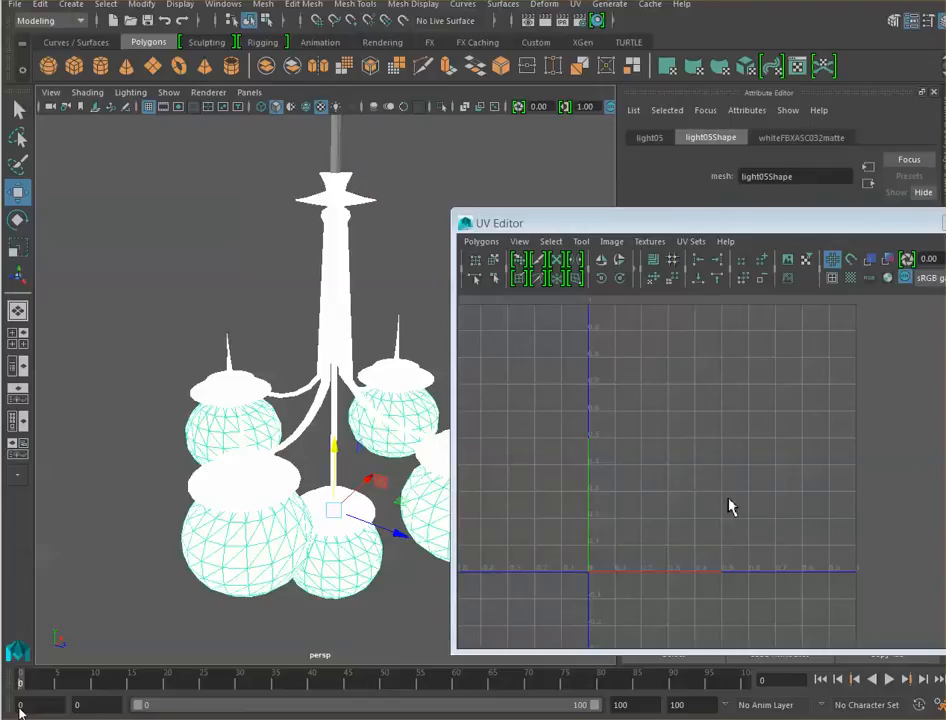
mouse_move(691, 241)
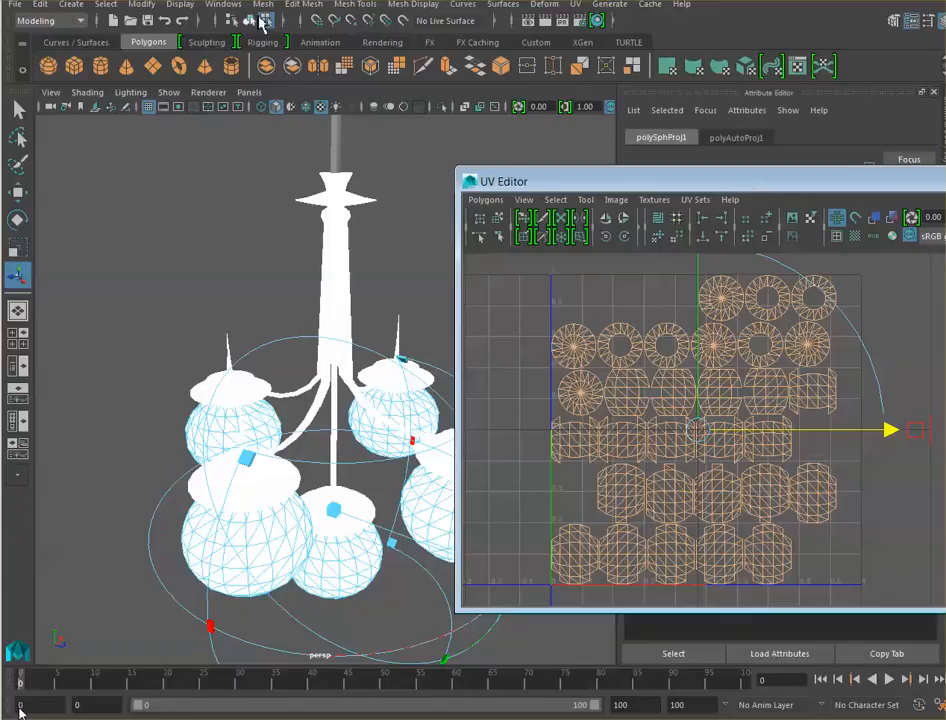
Open the Hypershade from Windows > Rendering Editors
left_click(223, 5)
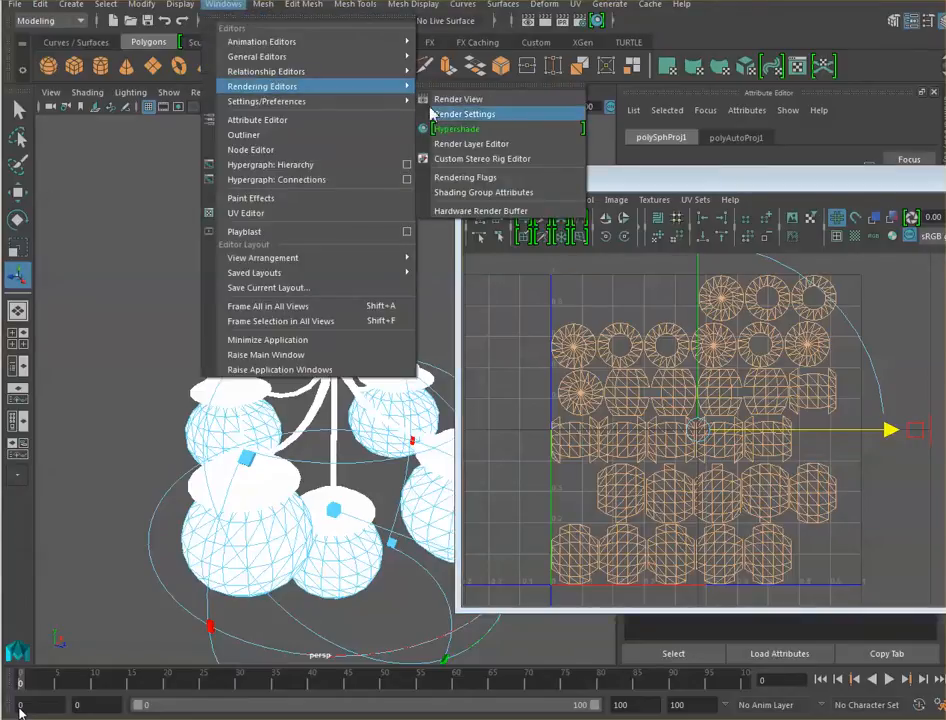
left_click(455, 128)
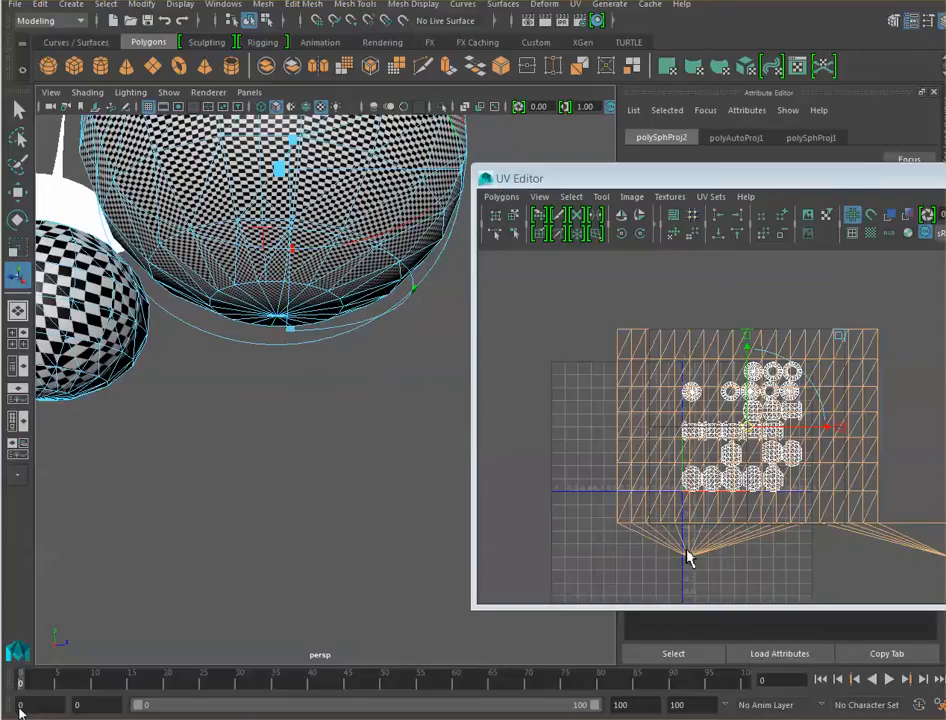
mouse_move(915, 528)
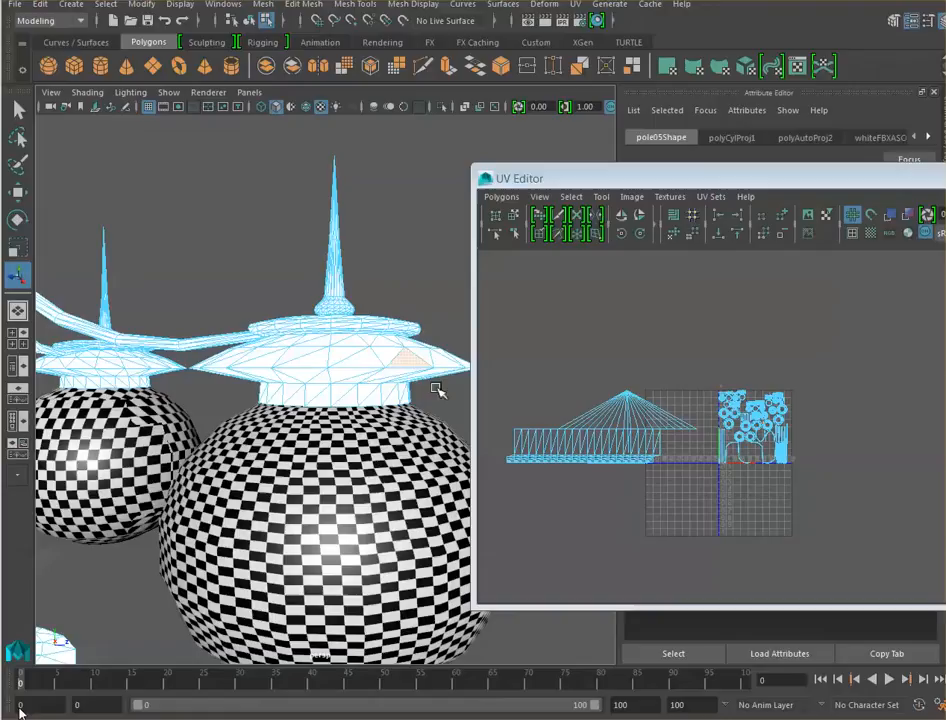
left_click(325, 372)
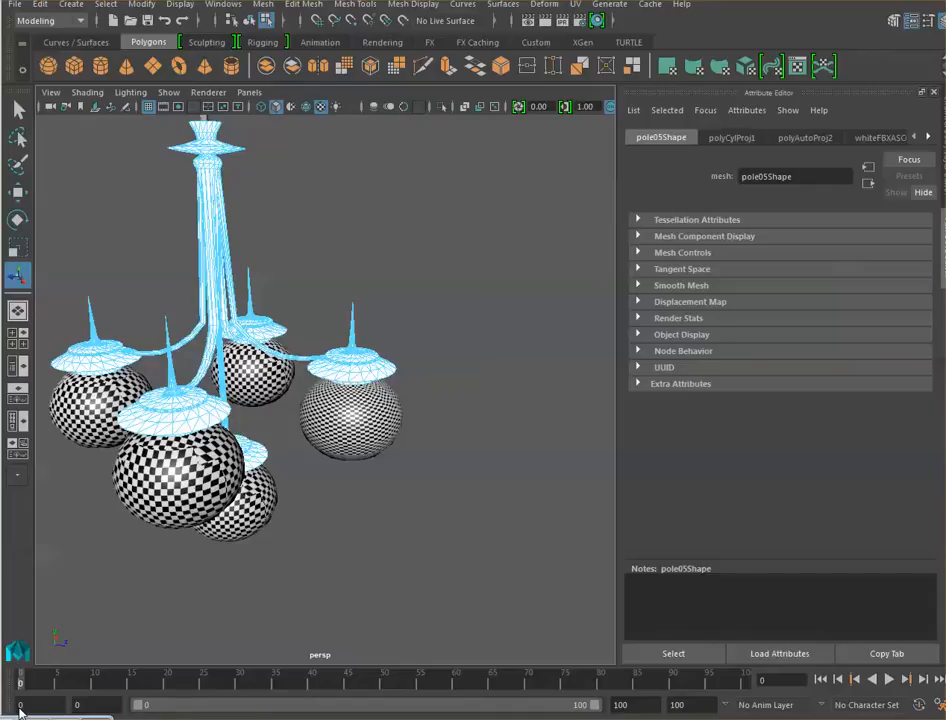
mouse_move(788, 110)
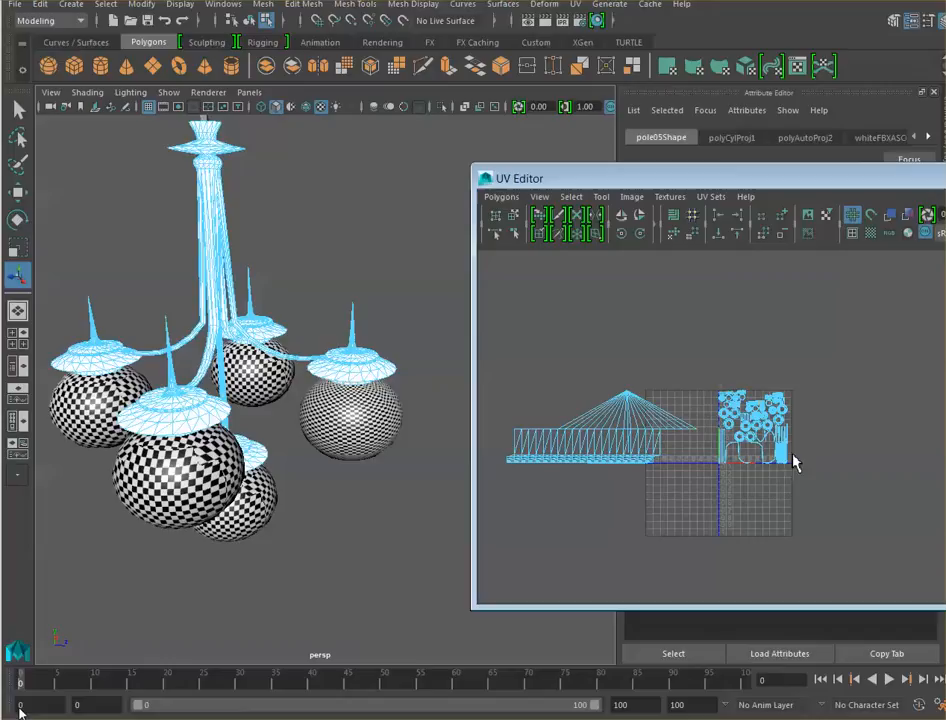
mouse_move(610, 513)
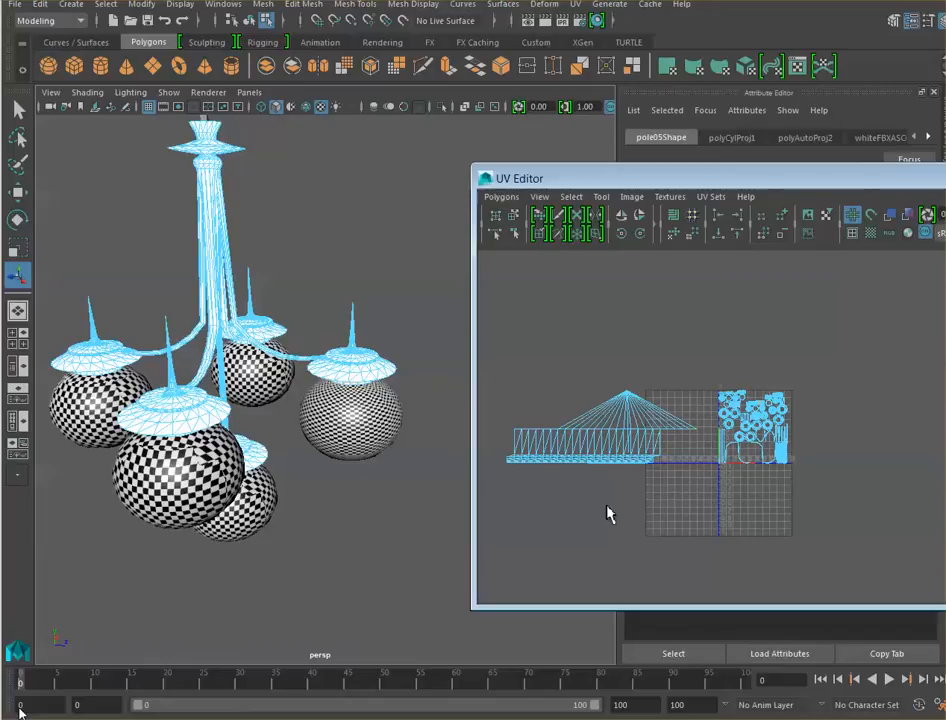